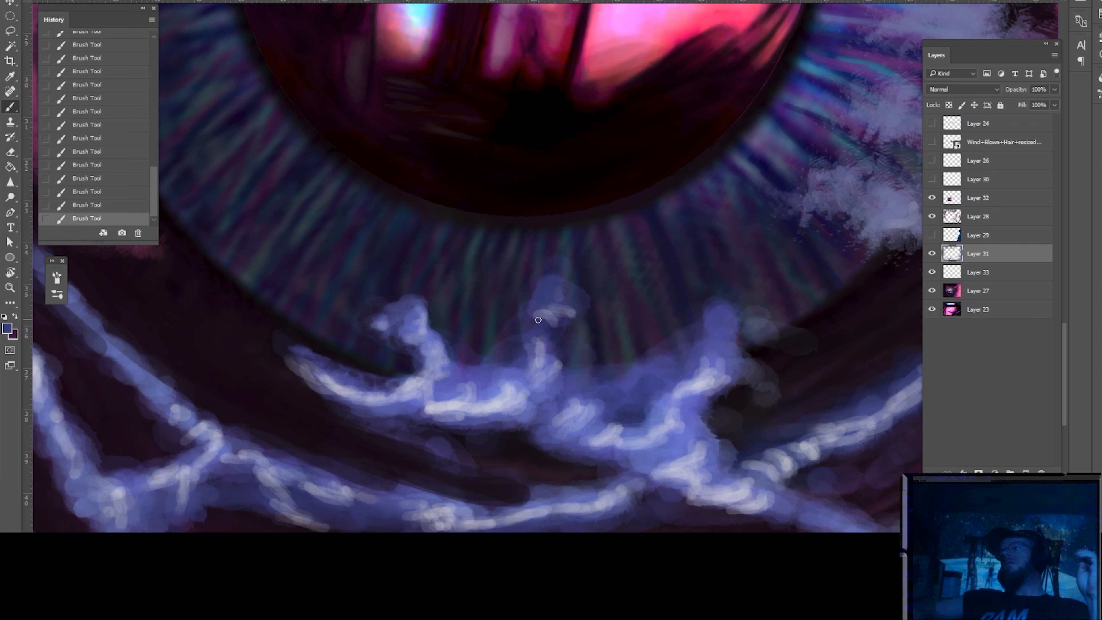
pyautogui.moveTo(582, 311)
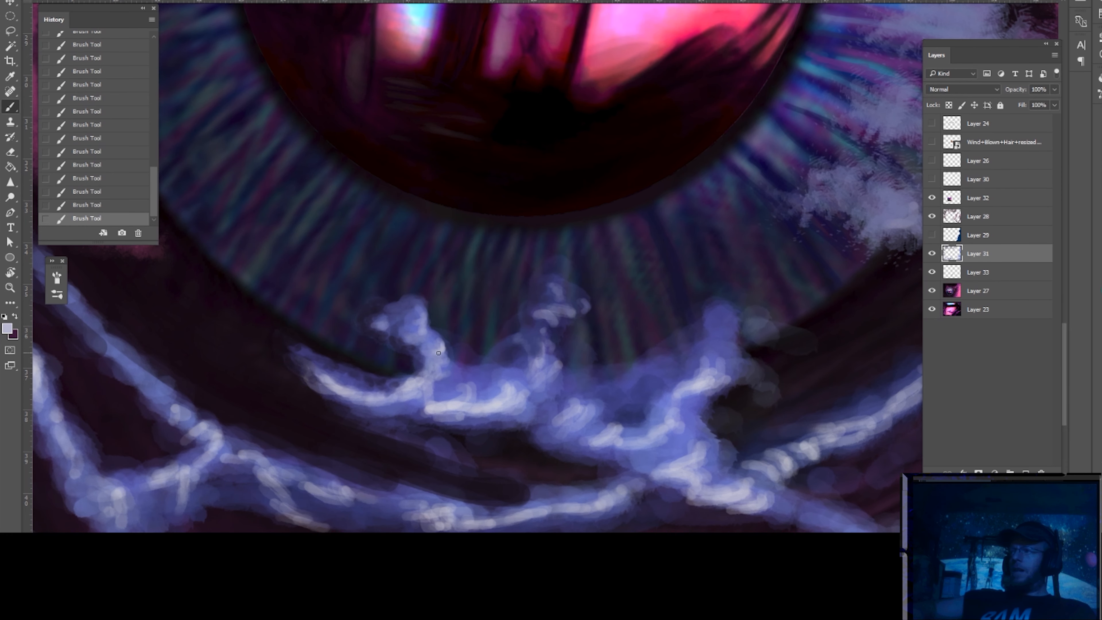
pyautogui.moveTo(439, 367)
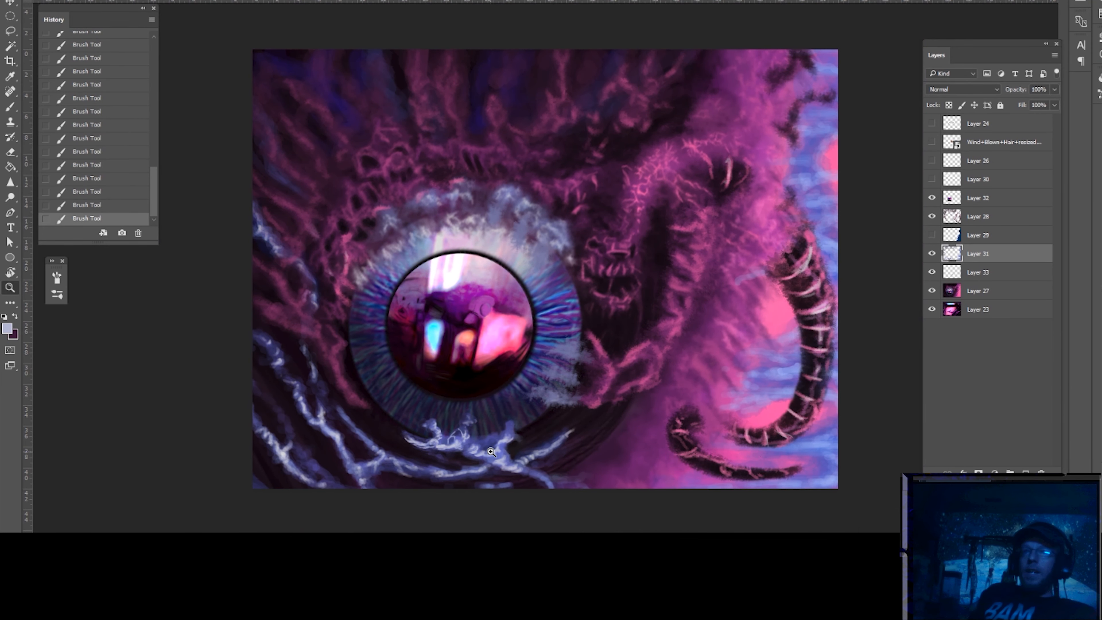
# - Choose a pale lavender painting colour in the Color Picker for the highlights
pyautogui.click(10, 329)
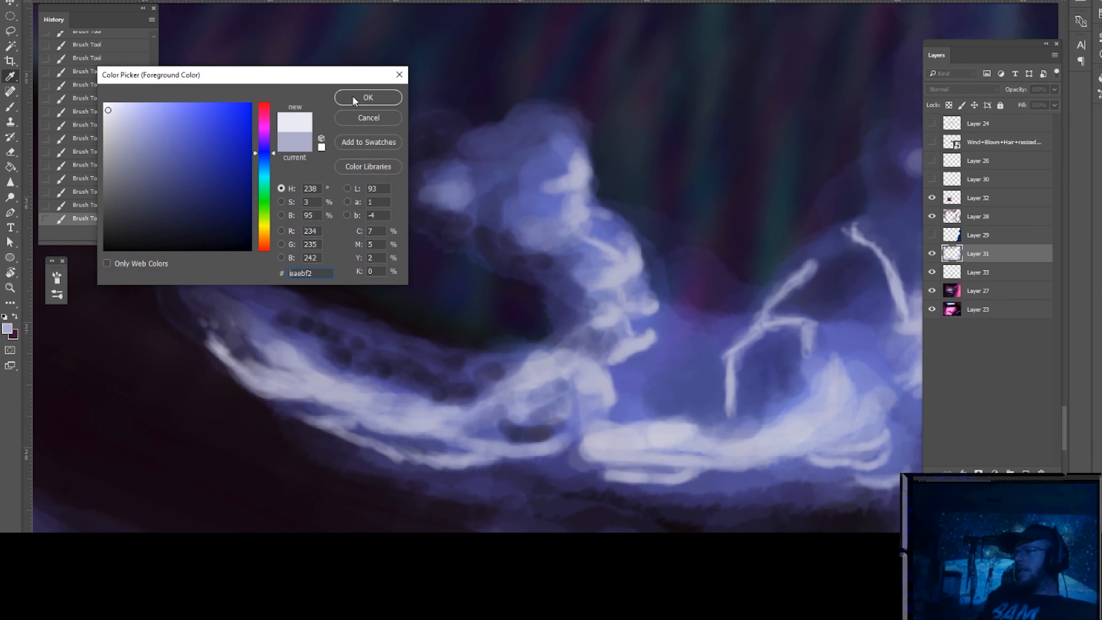
pyautogui.click(367, 97)
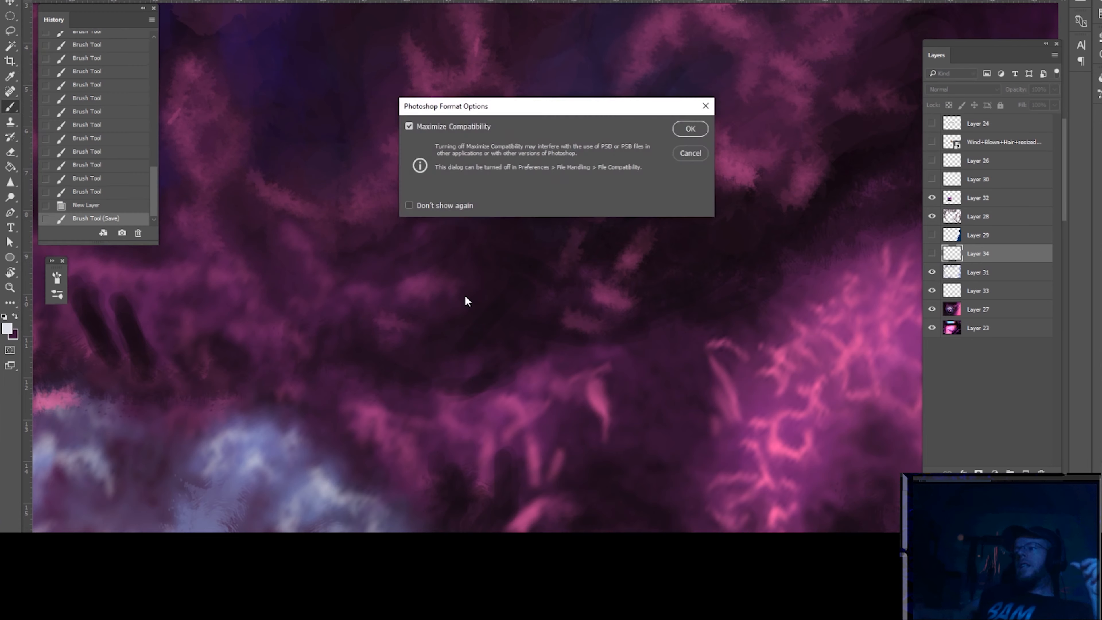
# - Accept the compatibility option to finish saving the painting as PSD
pyautogui.click(689, 129)
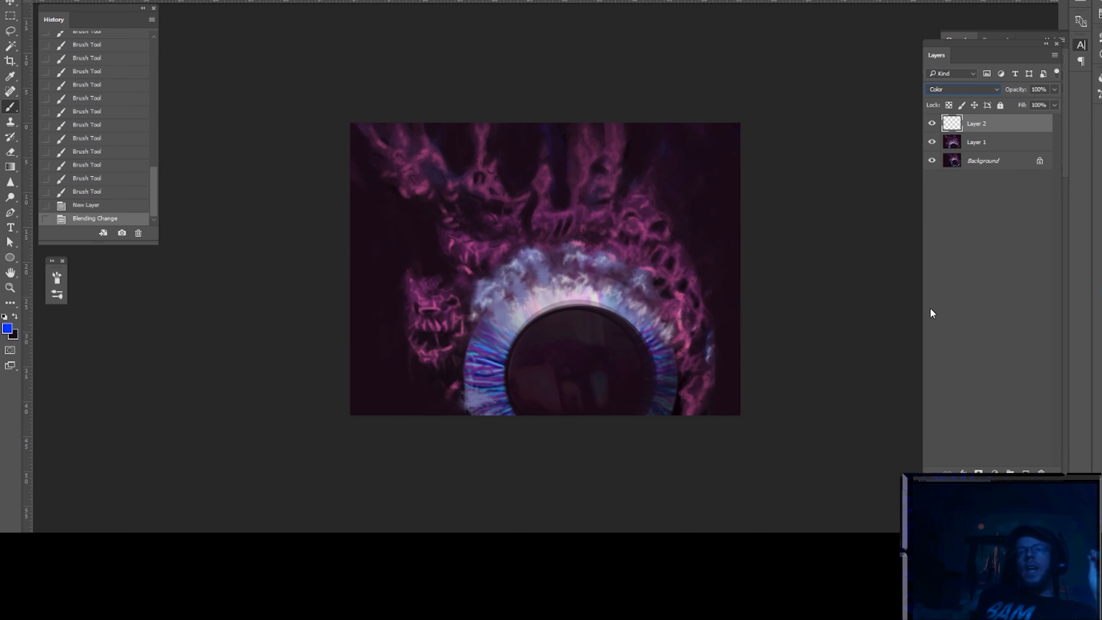
# - Set Layer 2 to Vivid Light and the blue gradient Layer 3 to Color blending
pyautogui.click(963, 90)
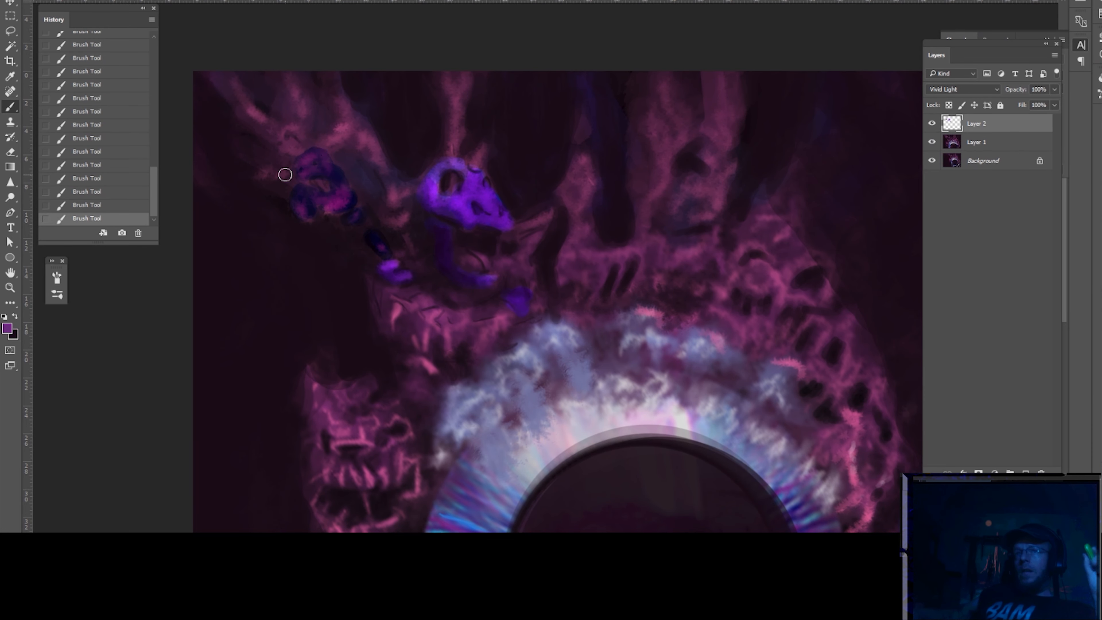
pyautogui.click(963, 89)
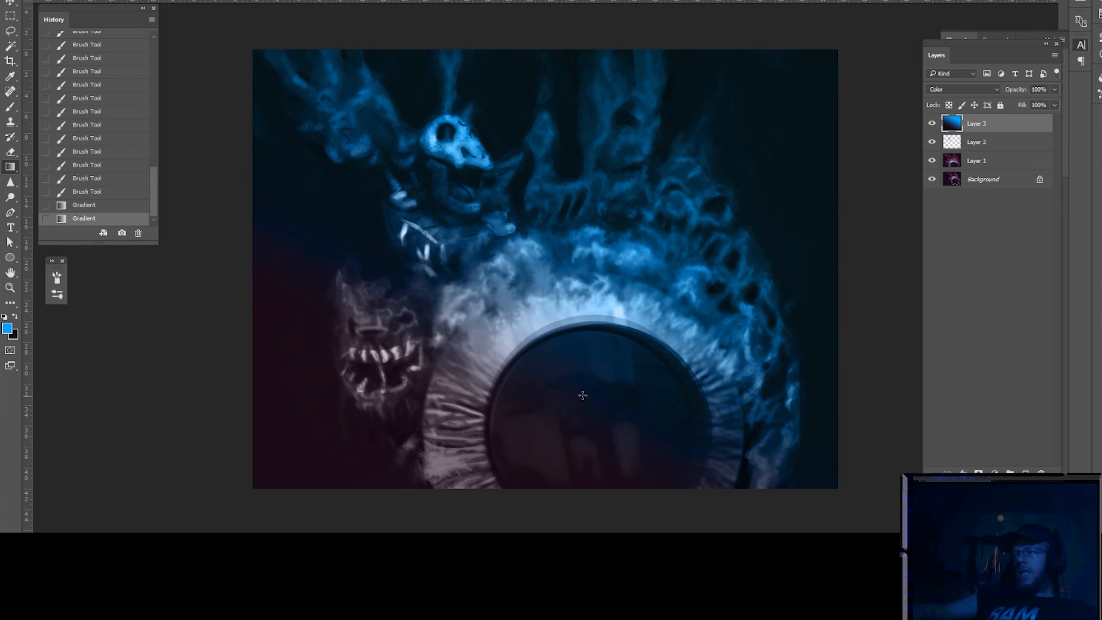
# - Try Difference, Vivid Light and Subtract on the new layers, ending with the blue fill on Screen
pyautogui.click(962, 88)
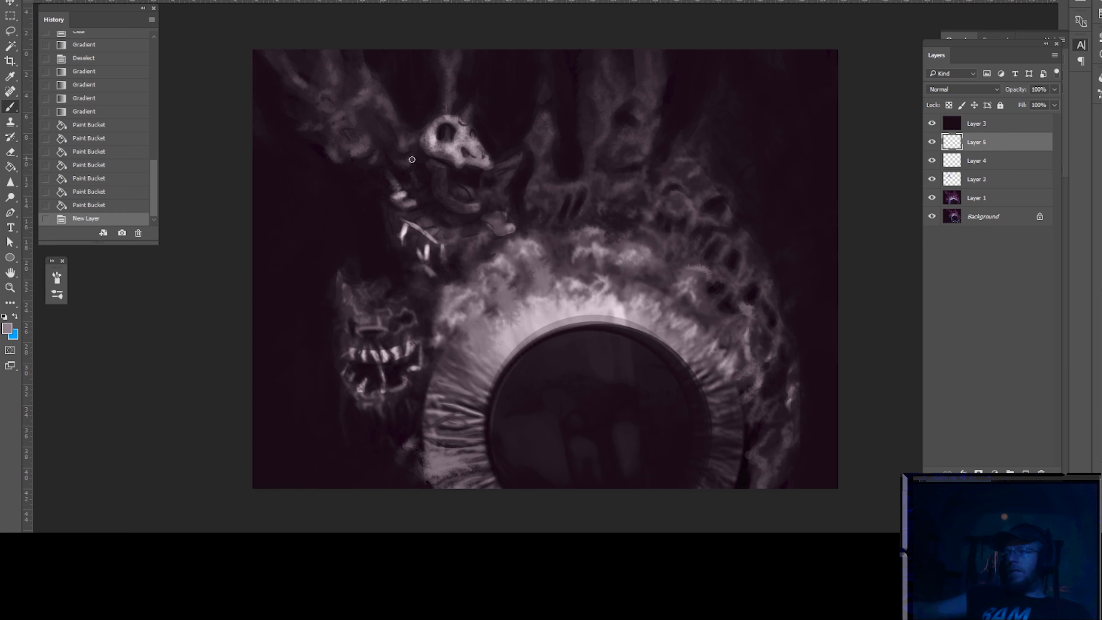
pyautogui.click(963, 89)
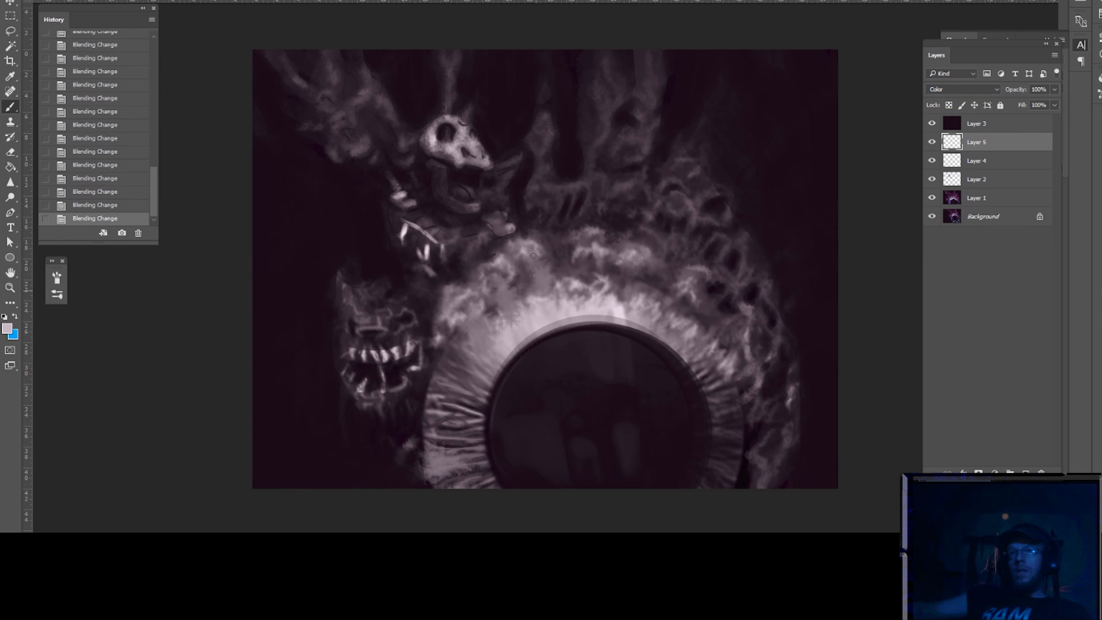
pyautogui.click(963, 89)
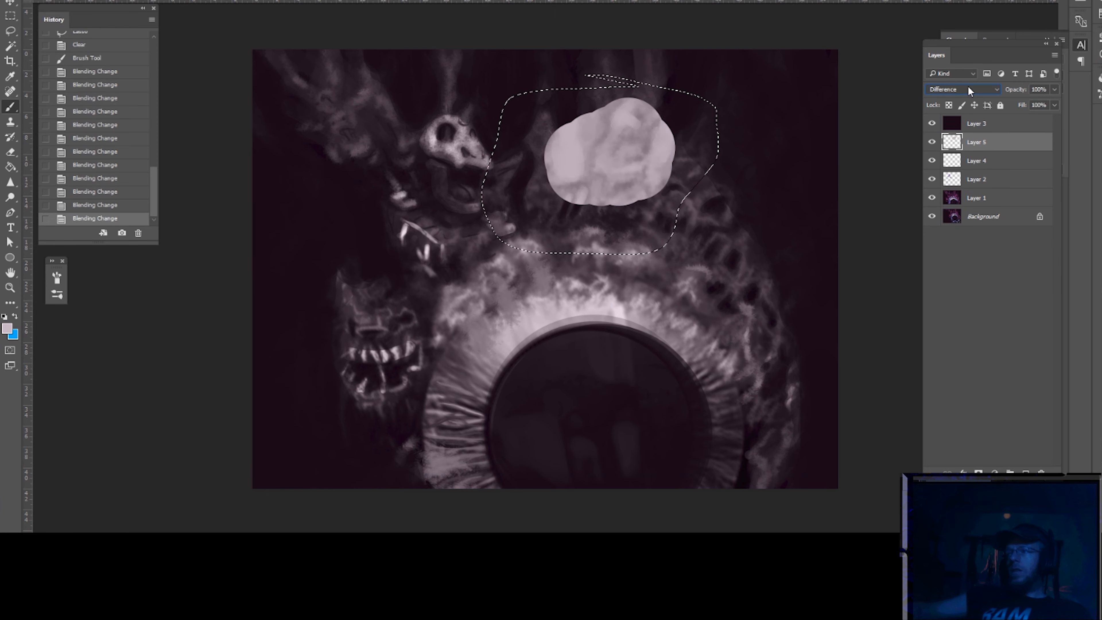
pyautogui.click(963, 89)
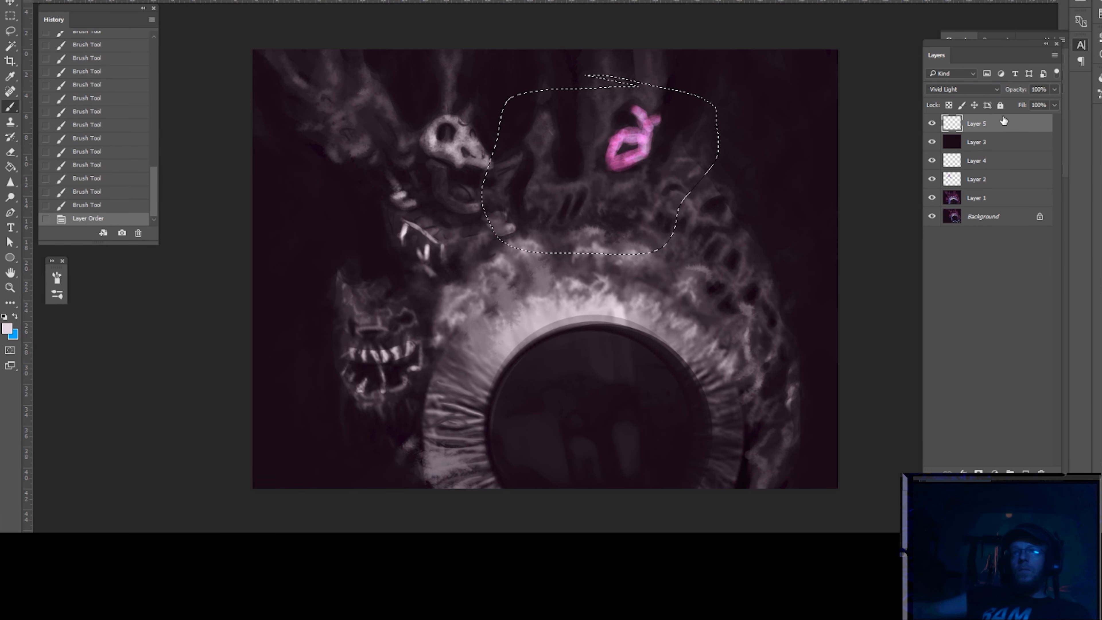
pyautogui.click(963, 90)
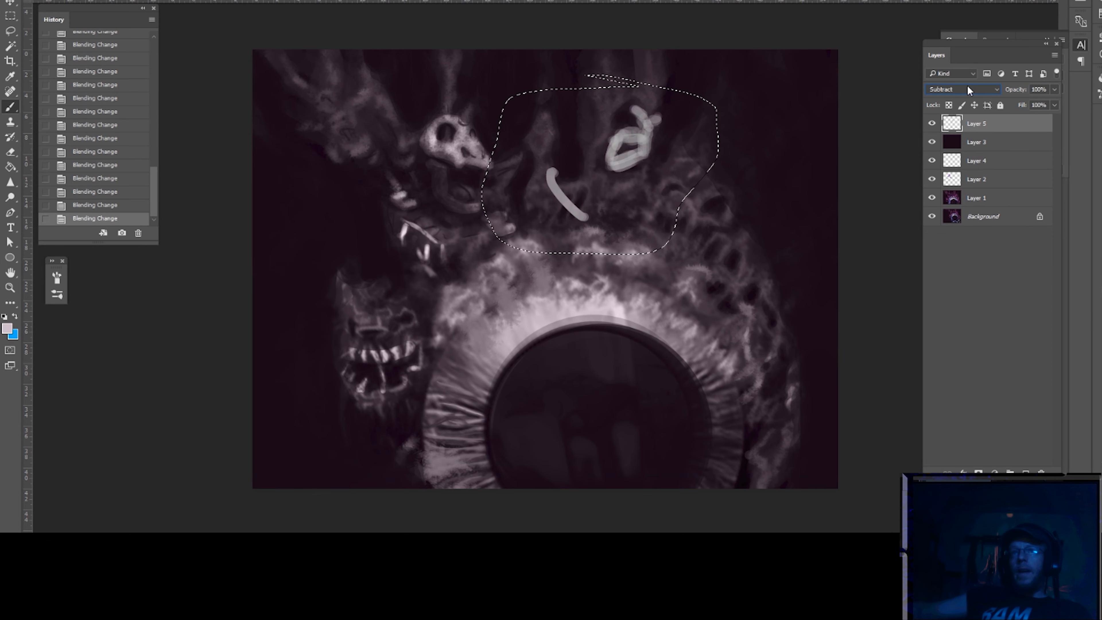
pyautogui.click(963, 90)
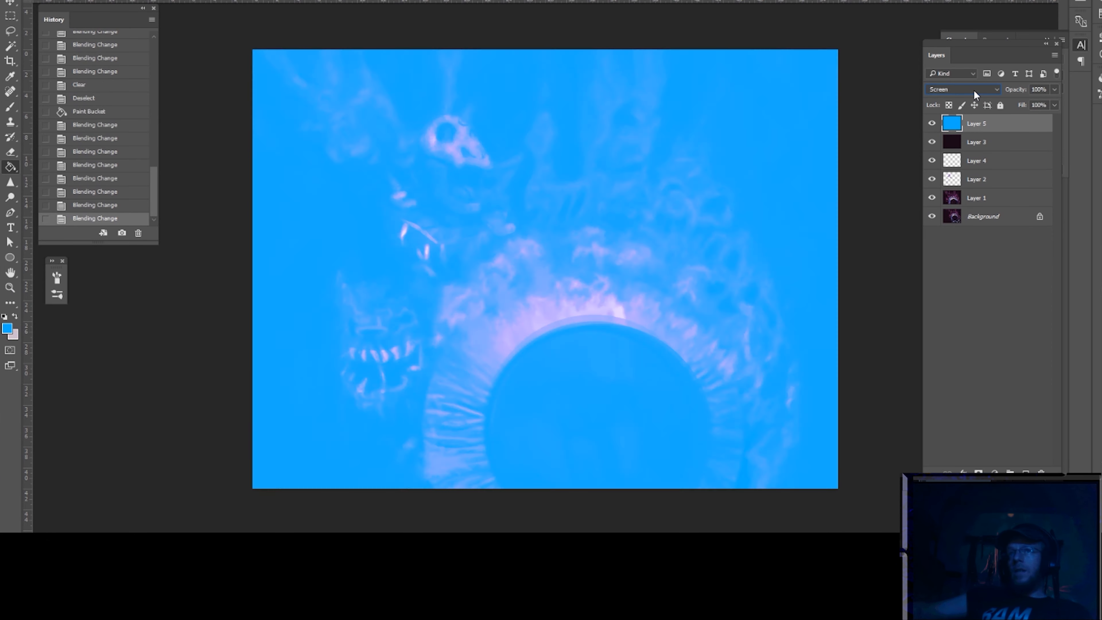
# - Set the red wedge Layer 6 to Hard Light and Layer 7 to Color blending
pyautogui.click(963, 90)
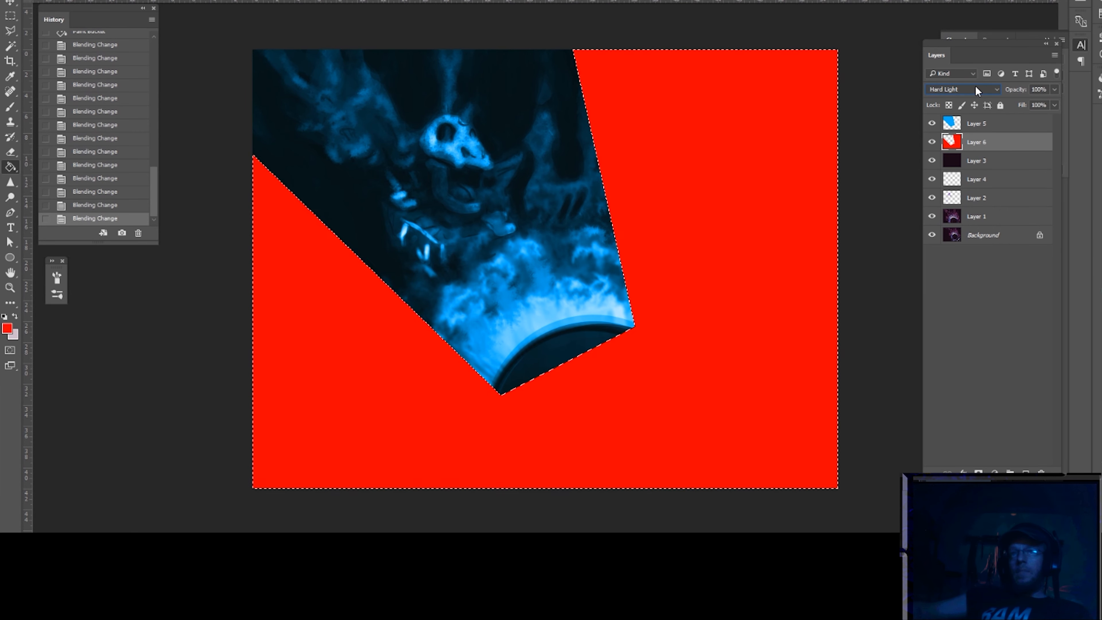
pyautogui.click(963, 89)
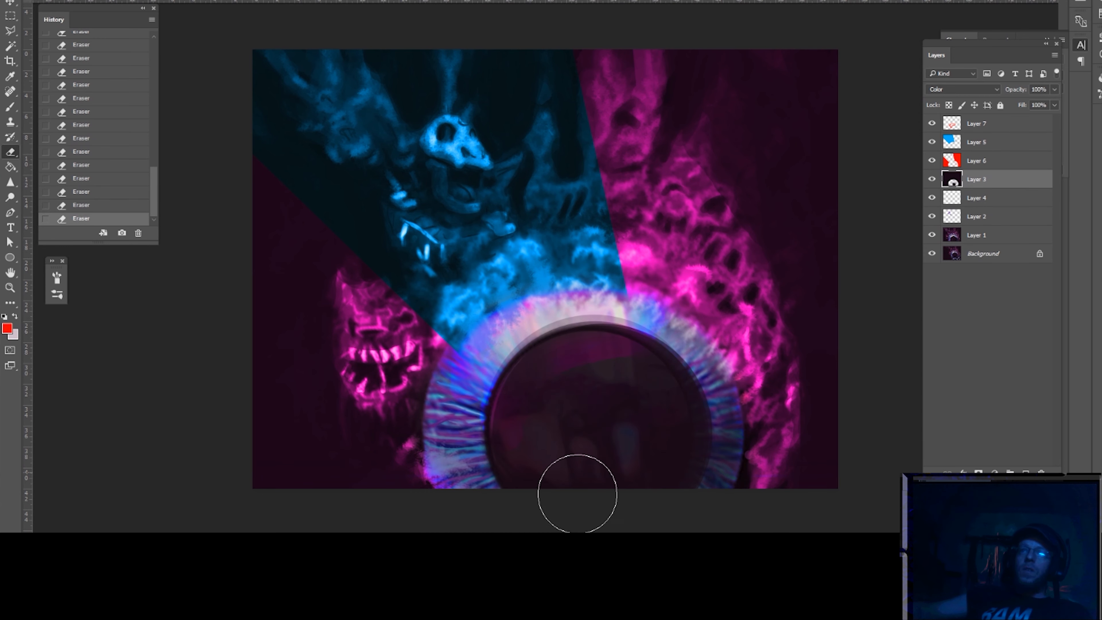
# - Hide the colour-block experiment layers and add a fresh empty layer above the base painting
pyautogui.click(963, 90)
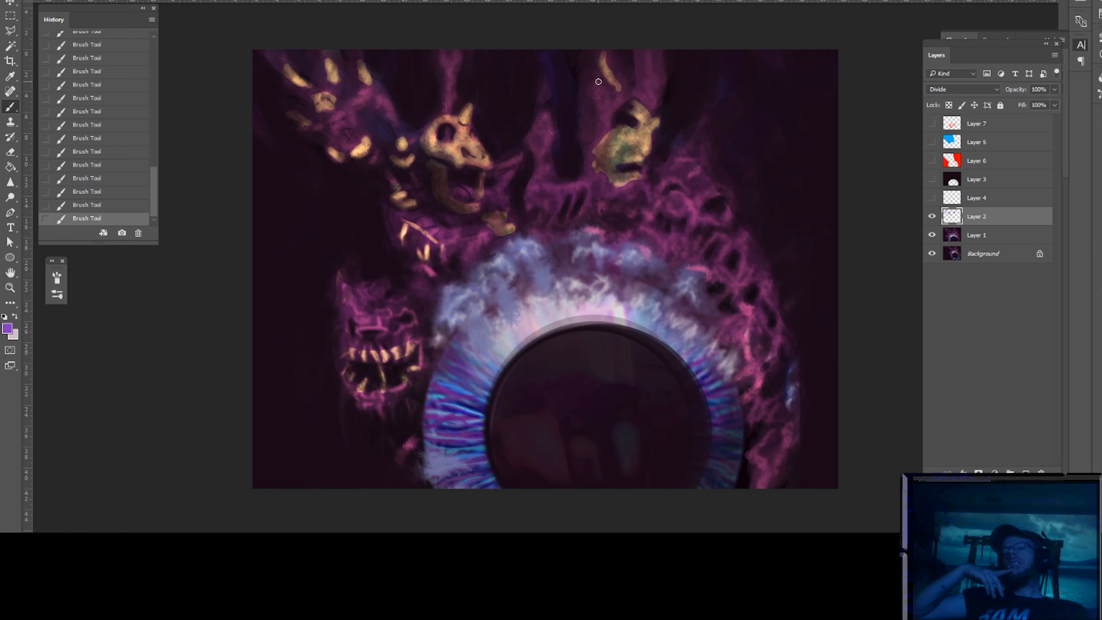
pyautogui.click(977, 235)
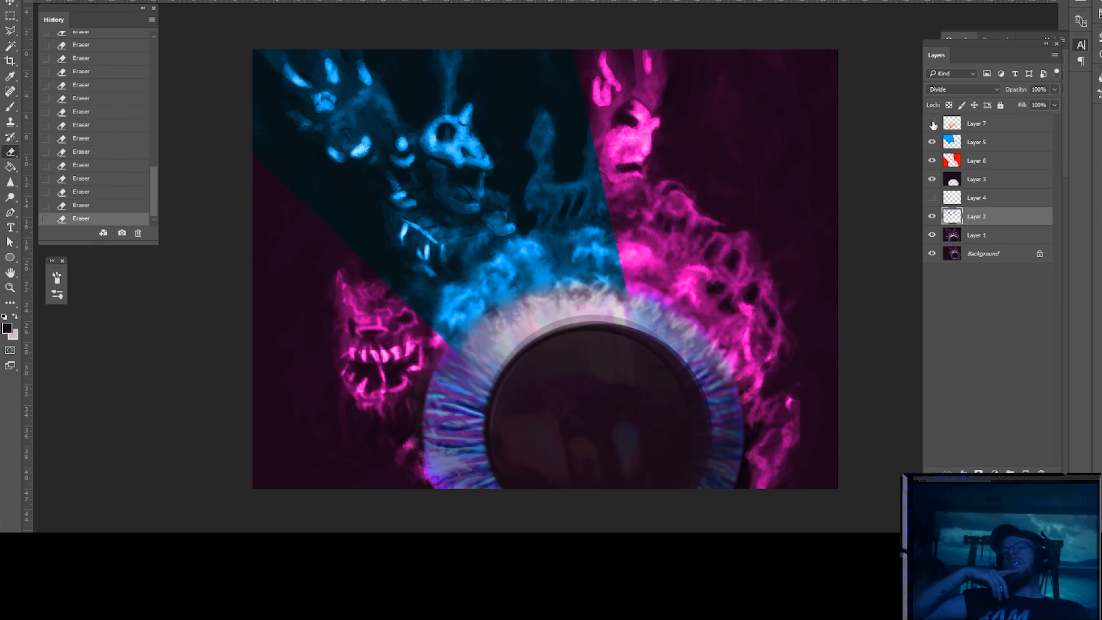
pyautogui.click(932, 124)
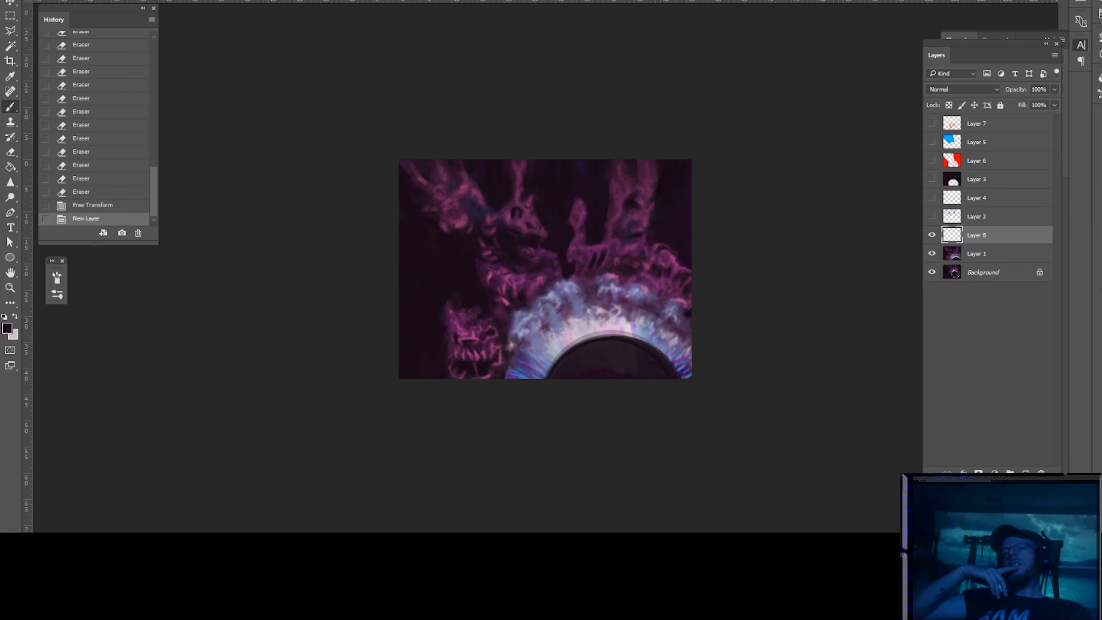
# - Fill the new layer with blue and browse the My Passport drive for a reference photo
pyautogui.click(10, 106)
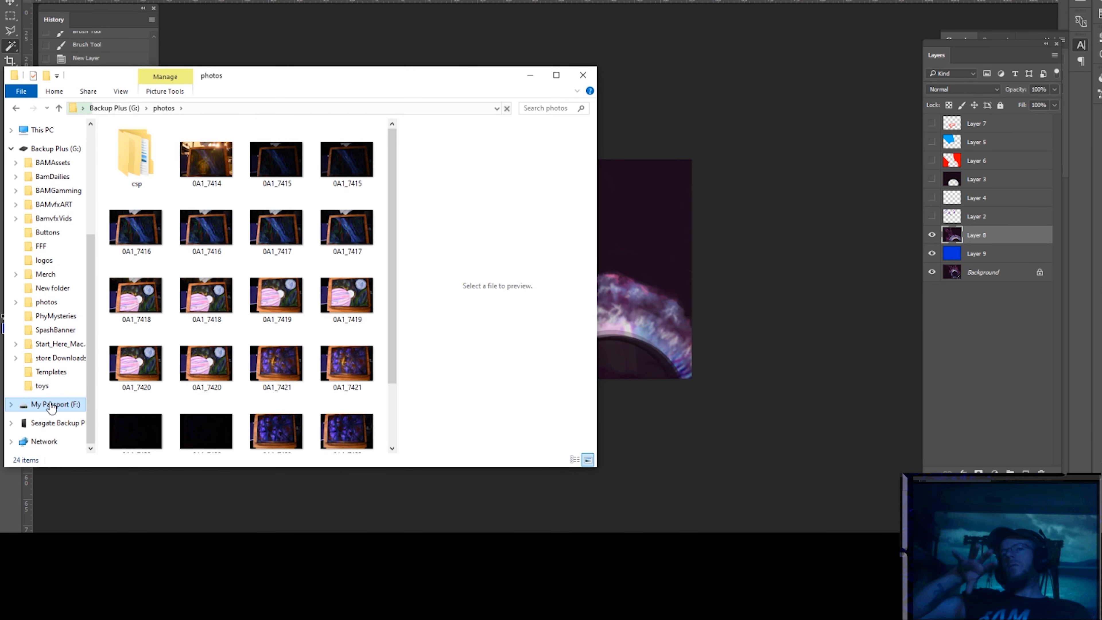
pyautogui.click(345, 420)
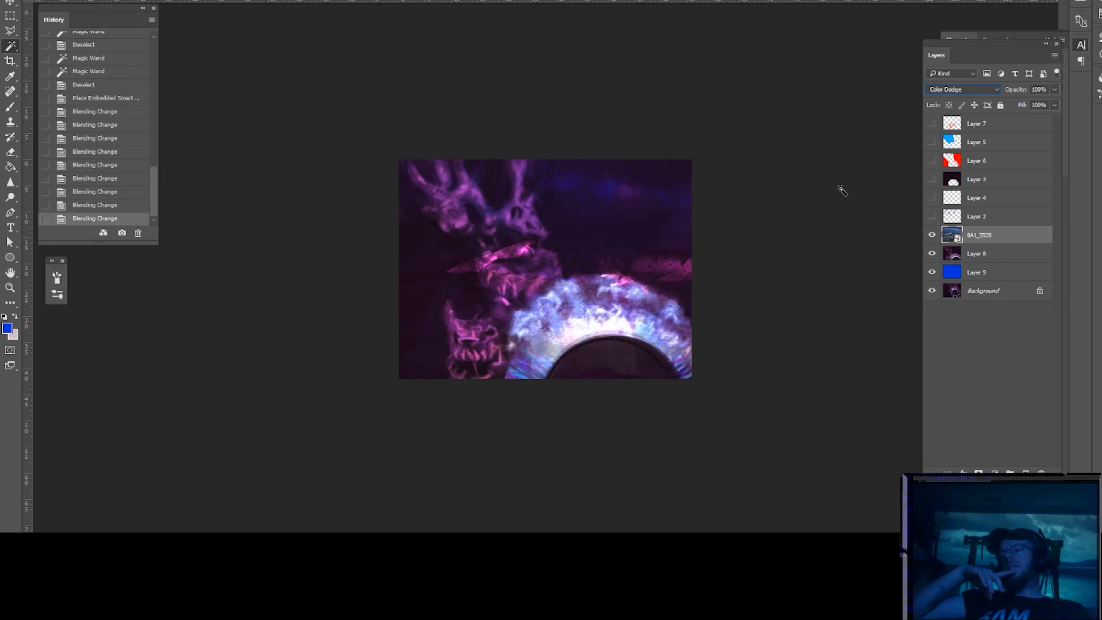
# - Cycle Hard Light, Color and Subtract on the photo and Layer 10, then hide the solid blue layer
pyautogui.click(963, 90)
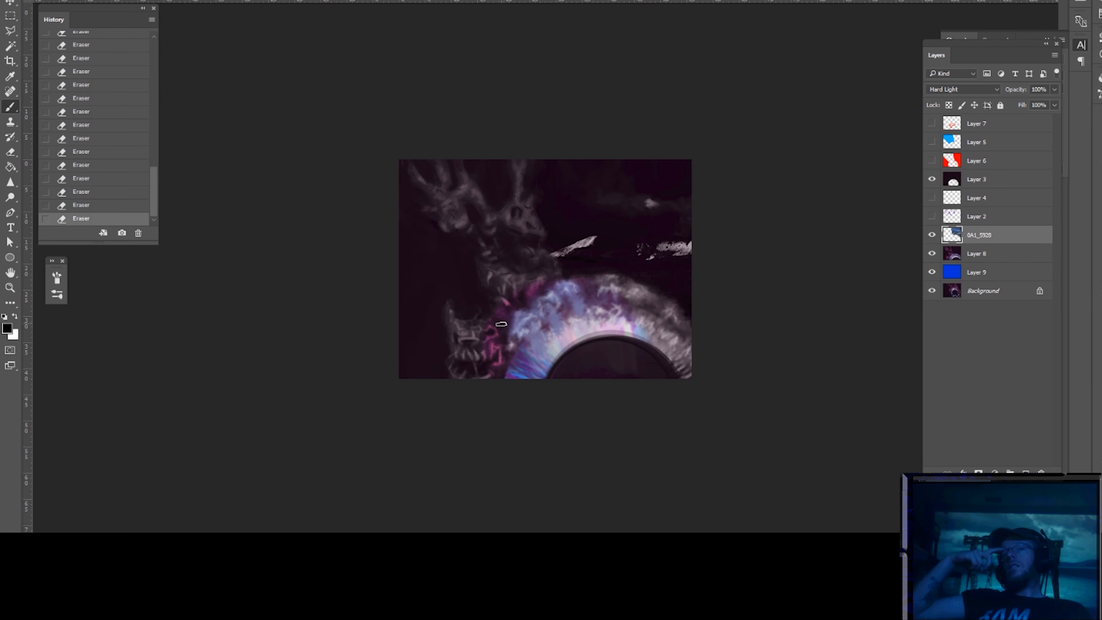
pyautogui.click(977, 178)
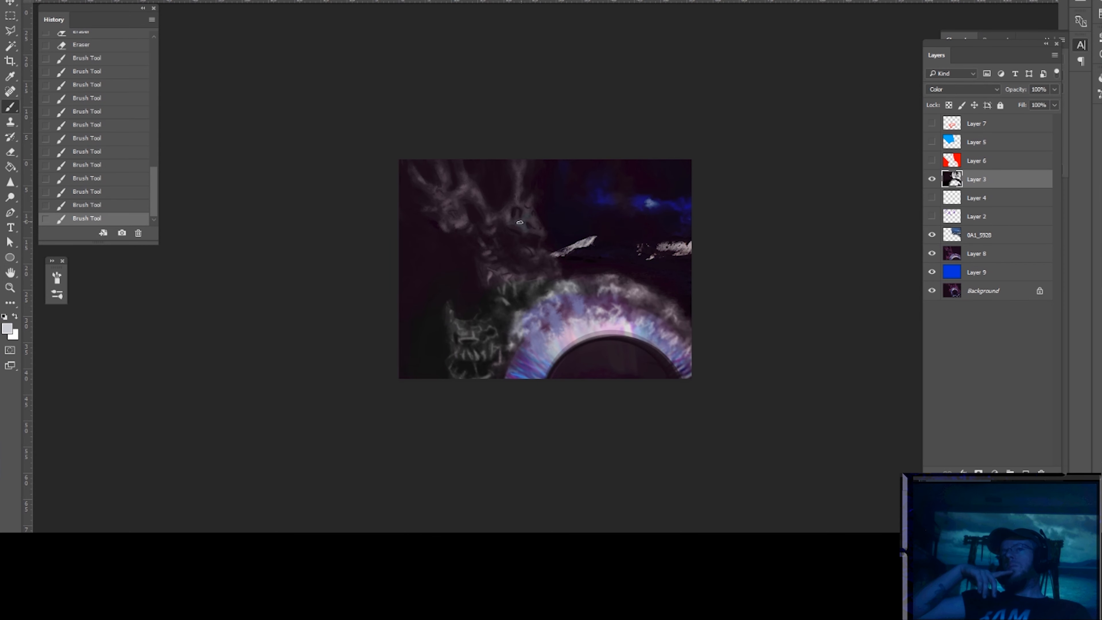
pyautogui.click(963, 89)
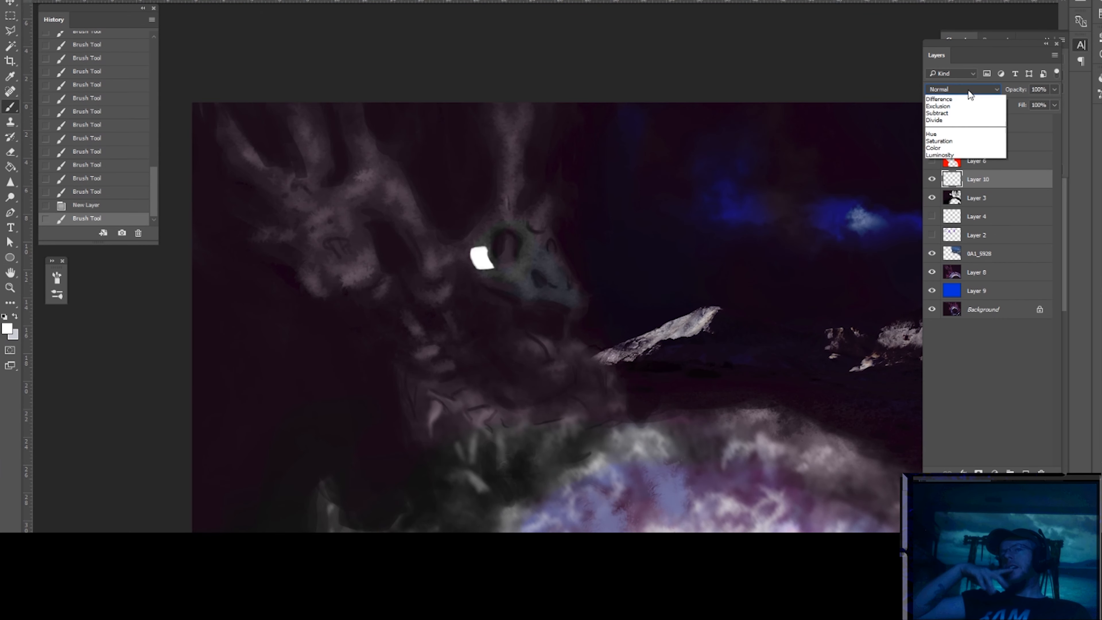
pyautogui.click(939, 90)
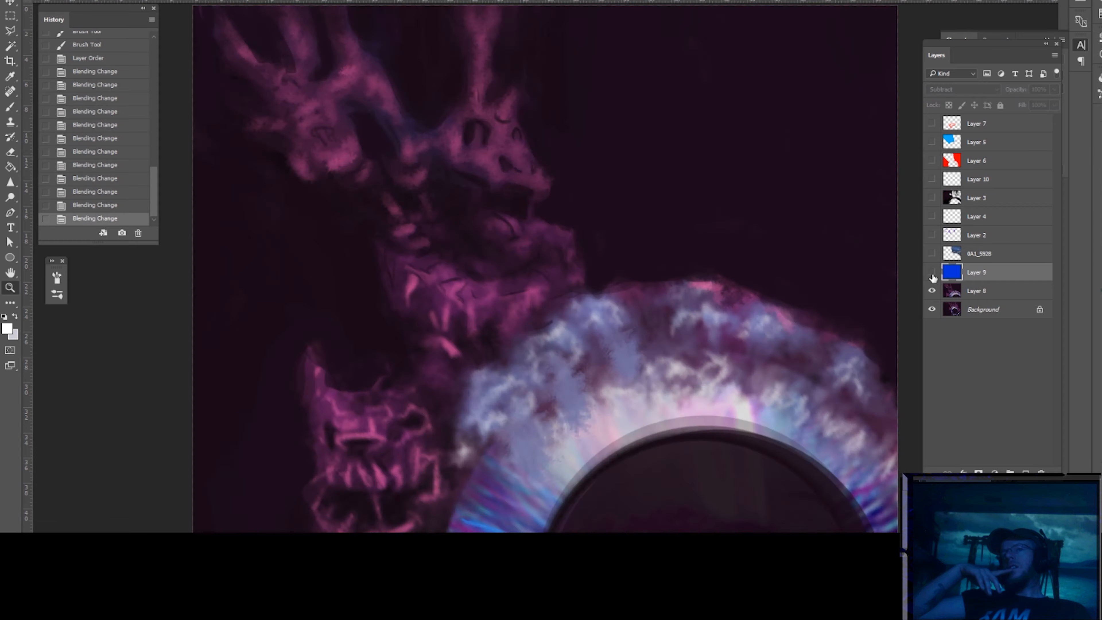
pyautogui.click(932, 198)
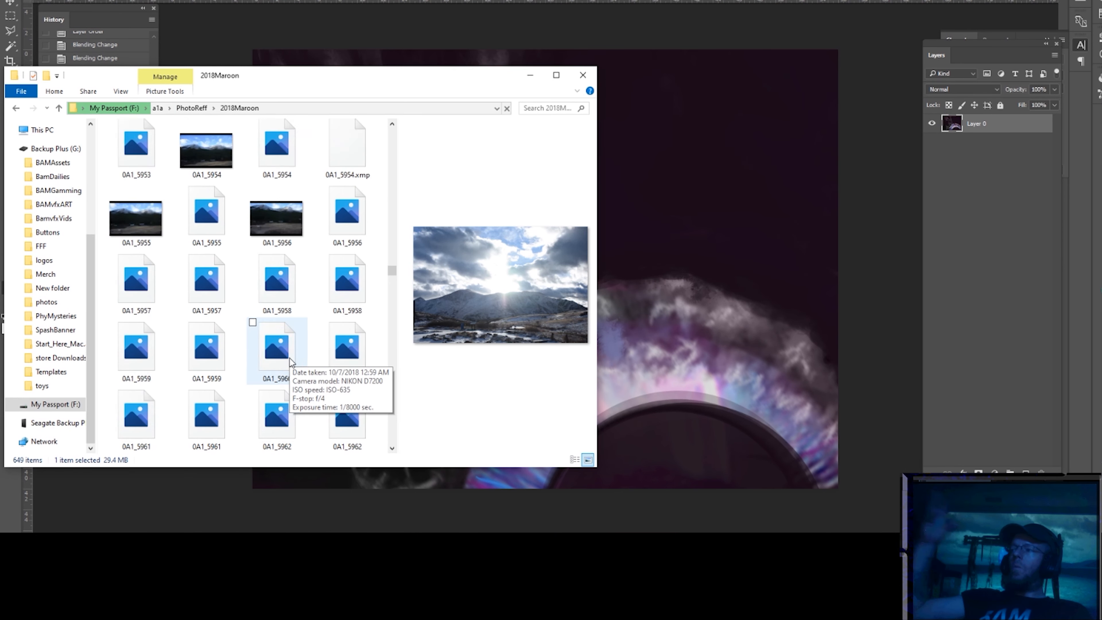
# - Choose the starry night-sky photo in 2018Maroon to place behind the painting
pyautogui.click(582, 74)
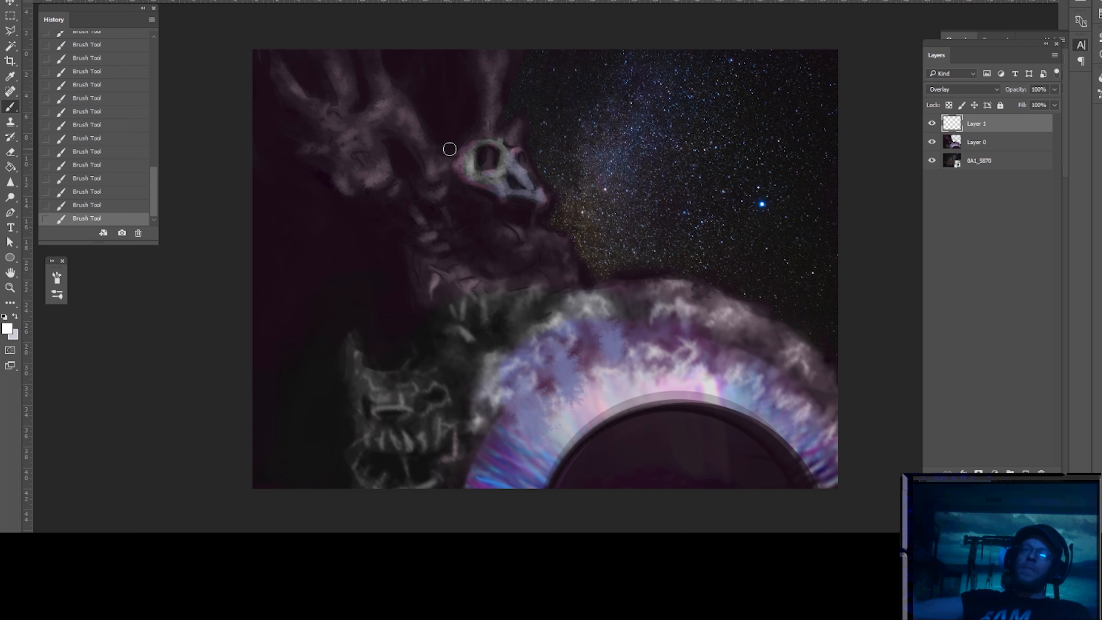
# - Paint pale highlights on the horned skull, then add a new layer set to Luminosity
pyautogui.click(962, 90)
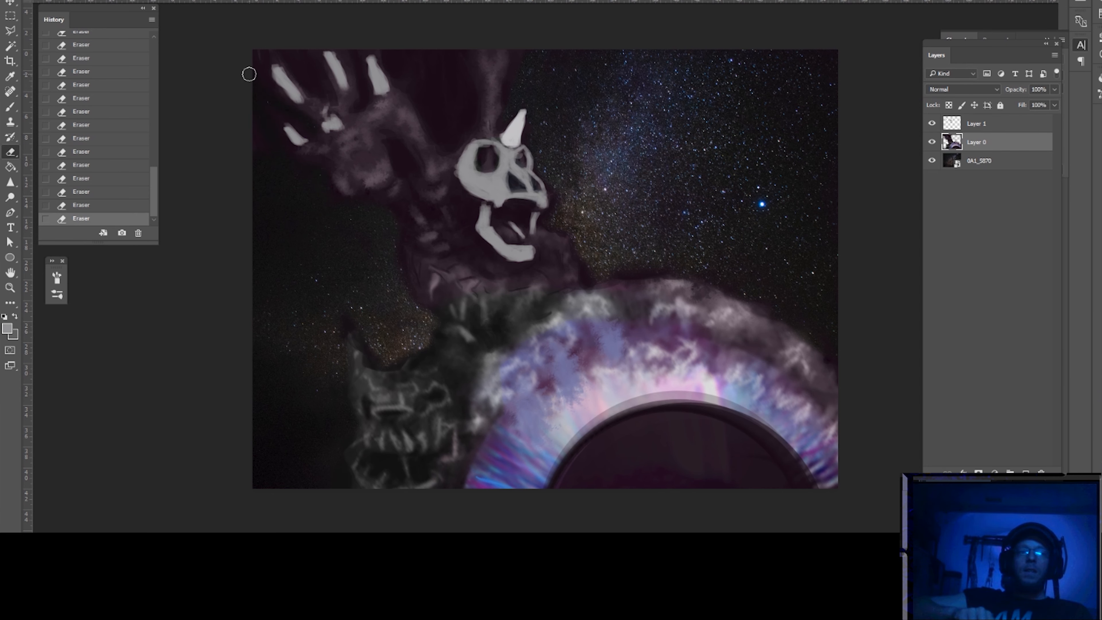
pyautogui.click(963, 88)
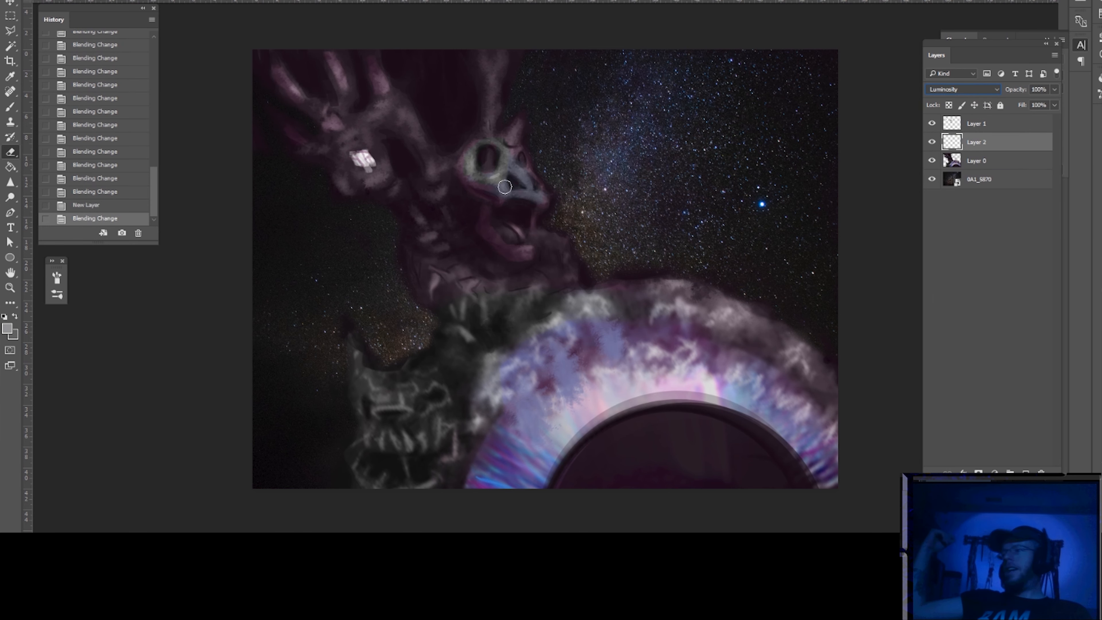
# - Check values with a Black & White layer, delete empty Layer 3, repaint in bright cyan, then hide the Curves adjustment
pyautogui.click(961, 88)
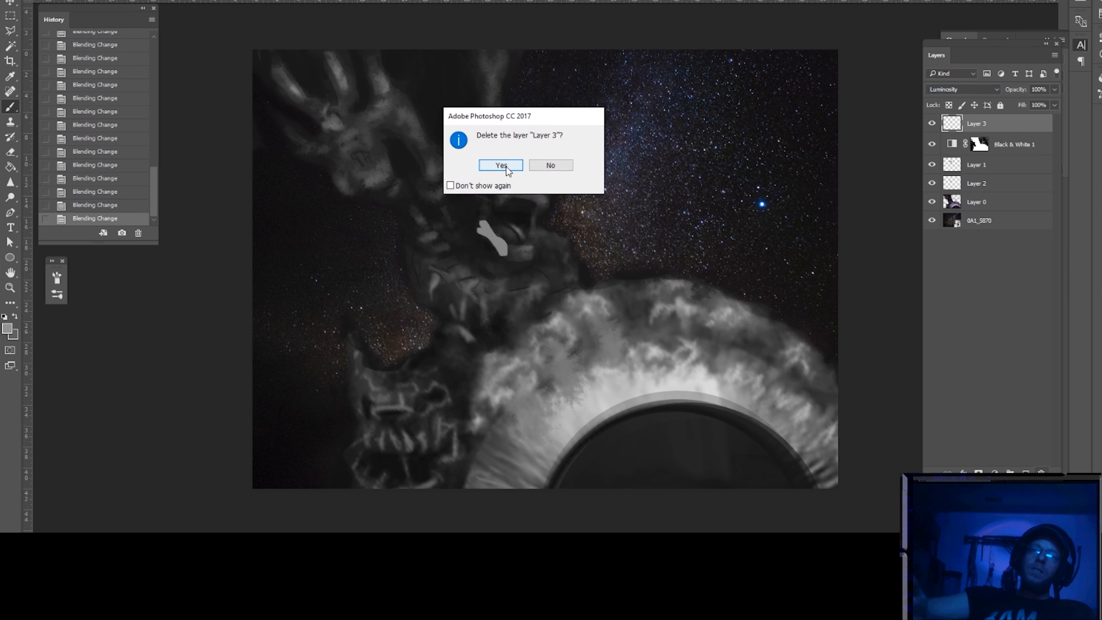
pyautogui.click(500, 165)
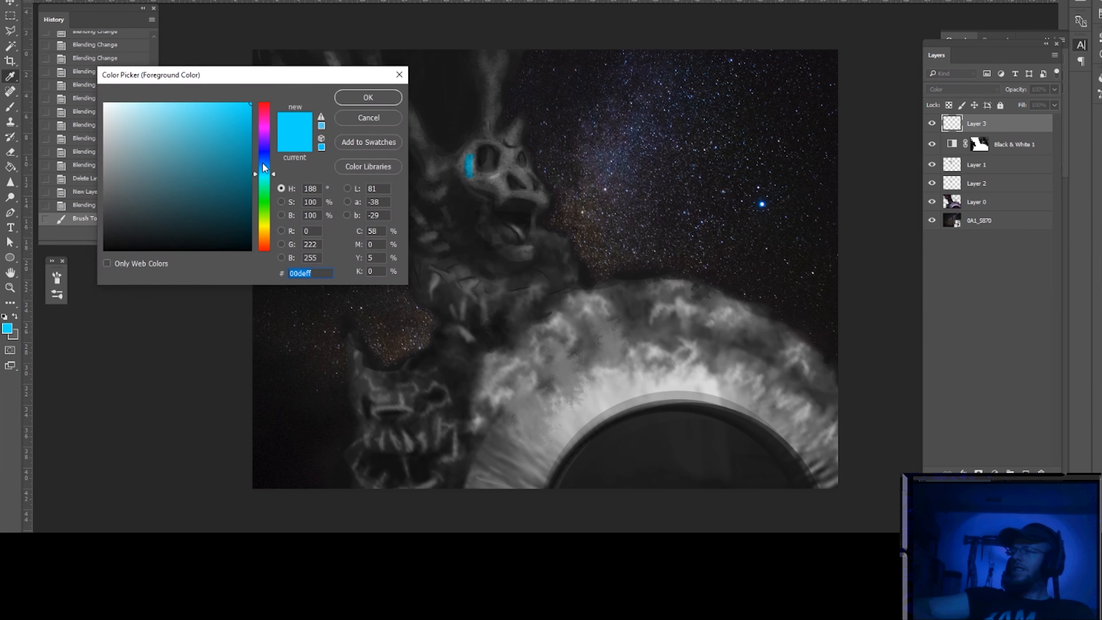
pyautogui.click(367, 97)
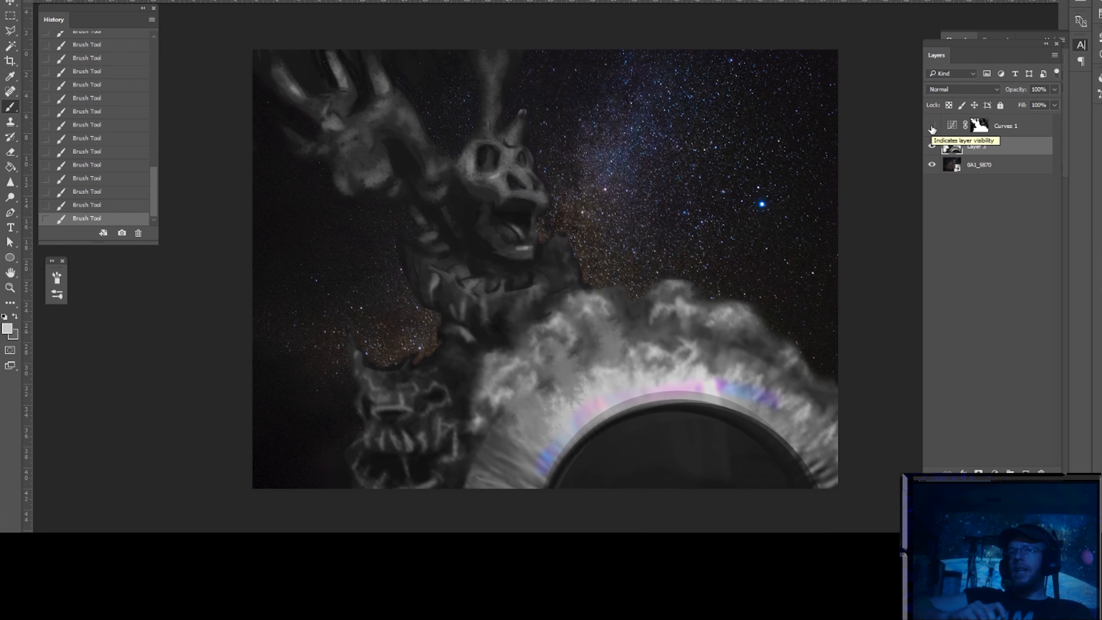
pyautogui.click(932, 130)
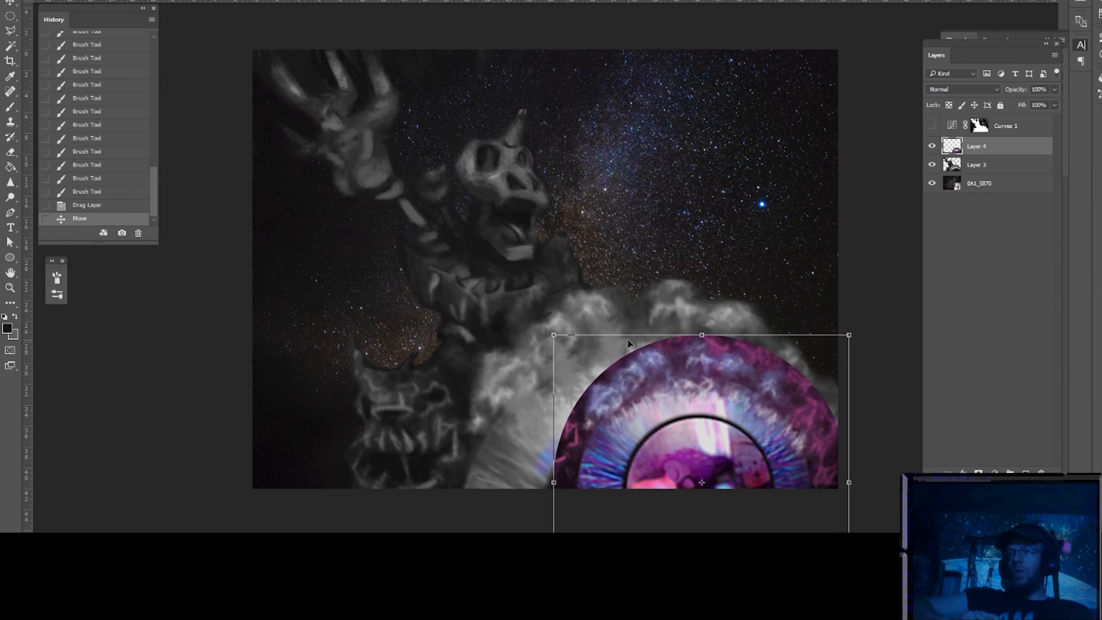
# - Blend the magenta eye copy into the painting using Hard Mix mode
pyautogui.click(963, 89)
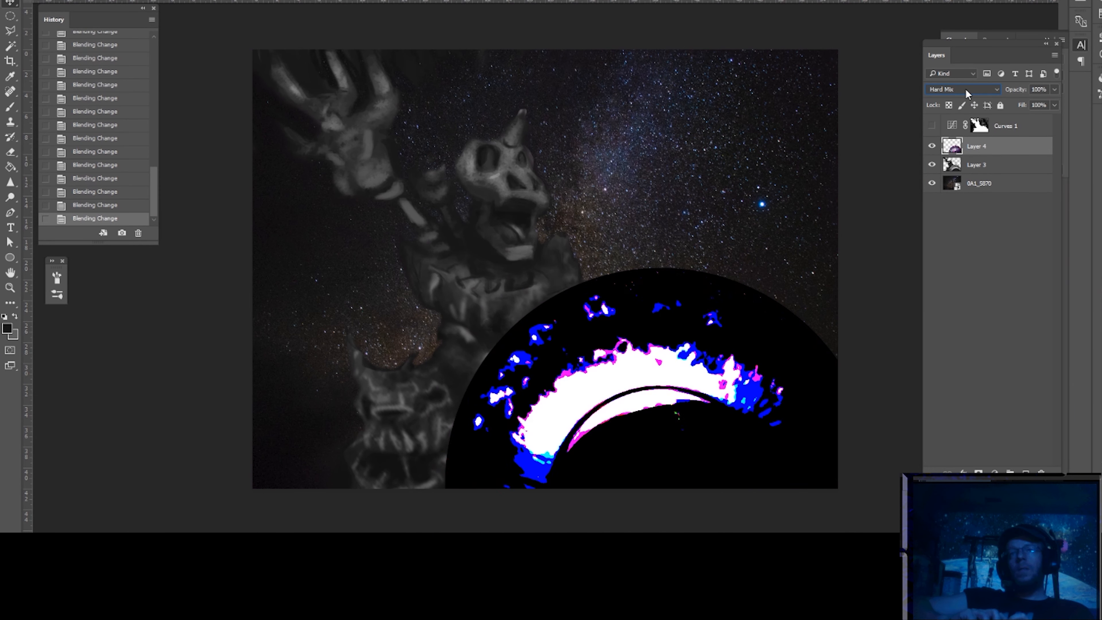